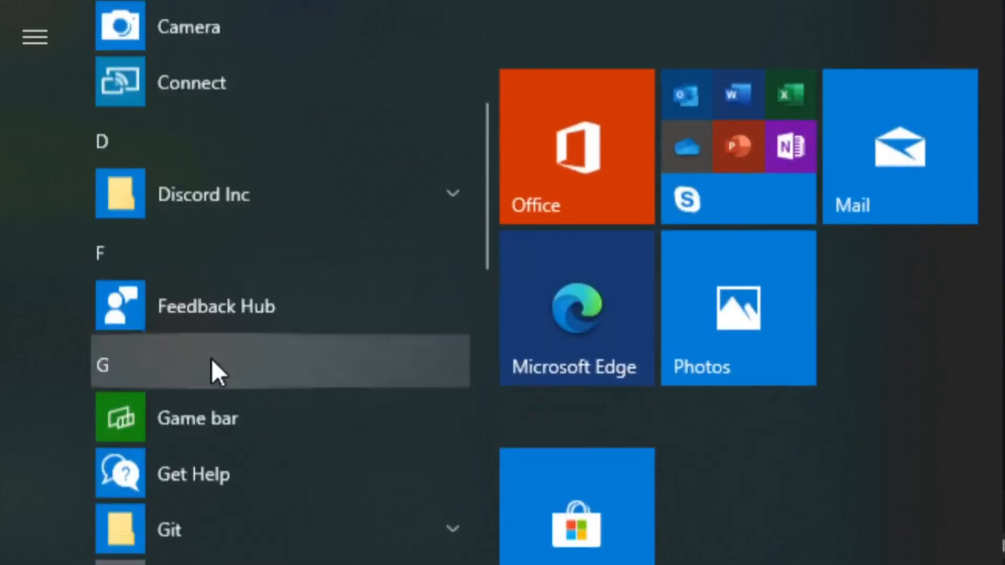
Step: Scroll the Start menu to W and expand the Windows Accessories folder
{"action": "scroll", "scroll_direction": "down", "scroll_amount": 3}
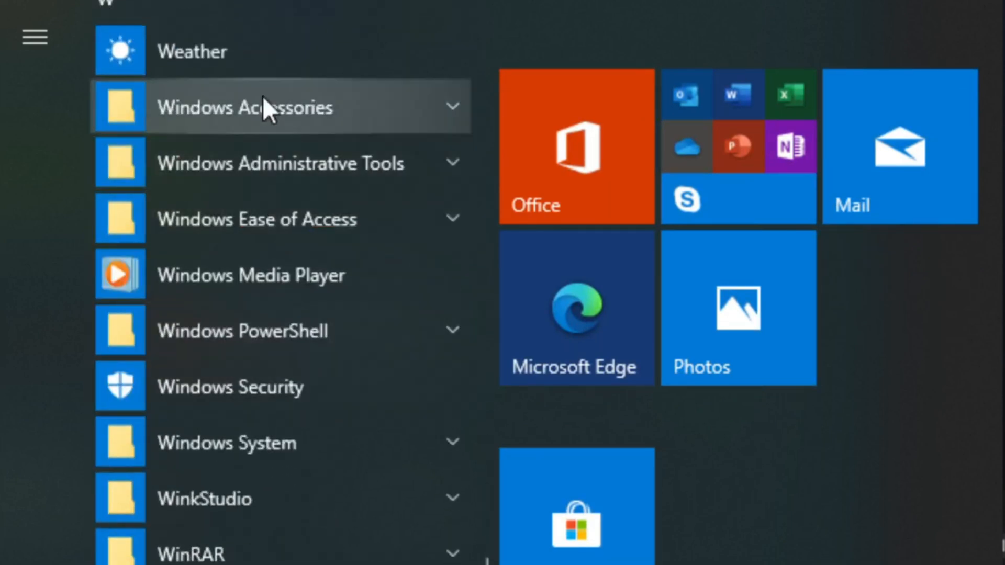
{"action": "left_click", "coordinate": [257, 107]}
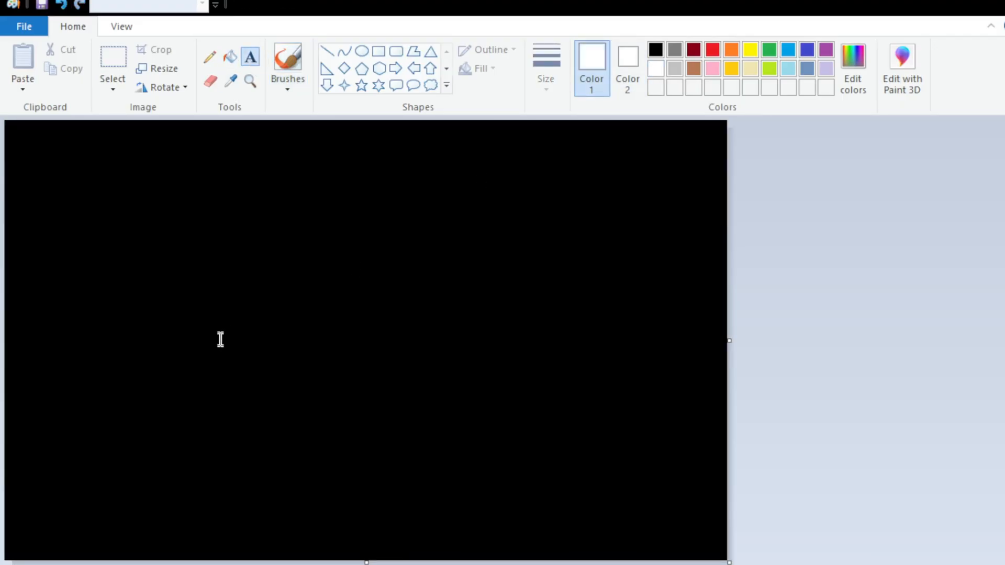
Step: Type the Chinese text '口红' in white on the black canvas
{"action": "type", "text": "口红"}
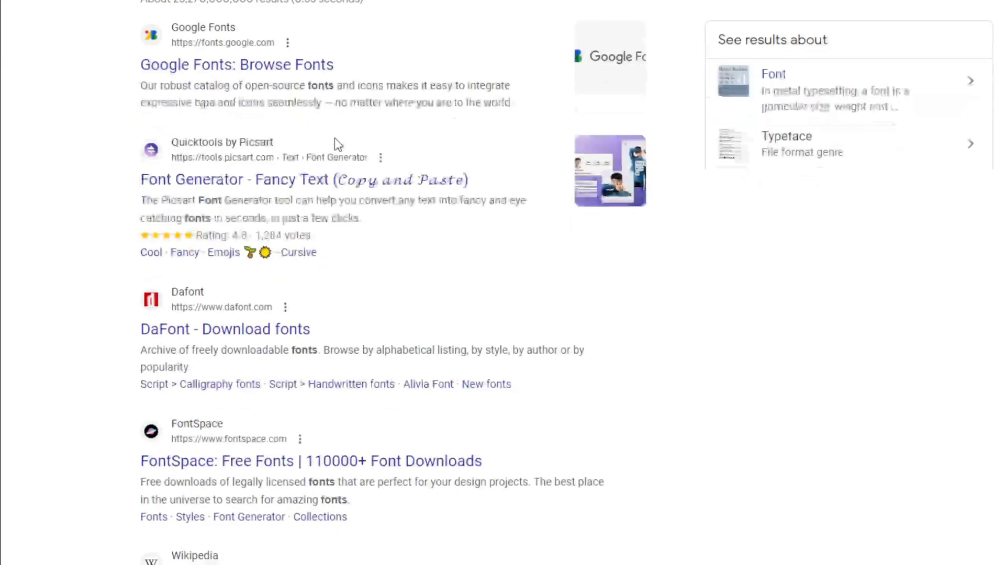
{"action": "scroll", "scroll_direction": "down", "scroll_amount": 3}
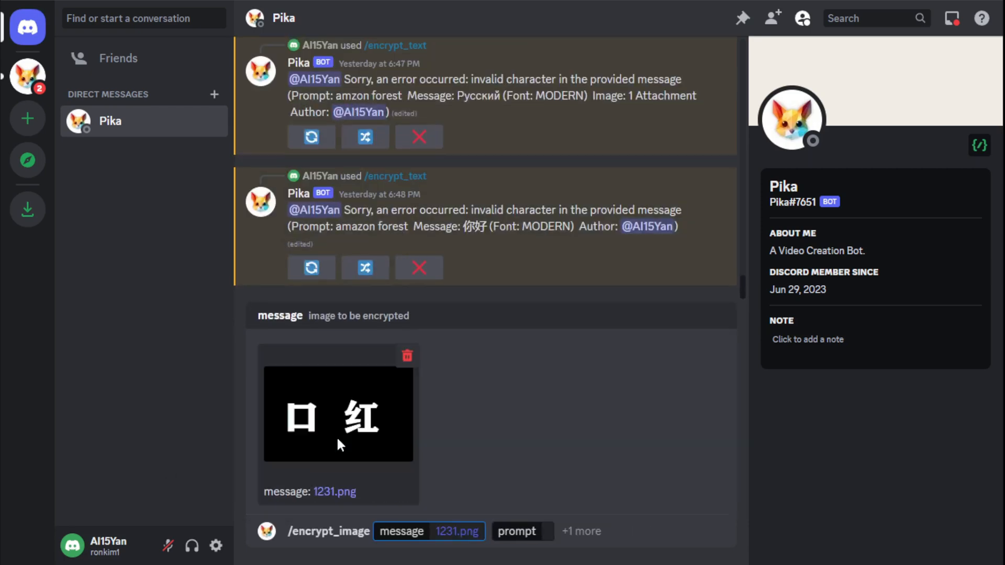
Step: Enter the prompt 'magma font. lava. lipstick -w 2 -camera zoom out' for /encrypt_image
{"action": "type", "text": "magma font. lava"}
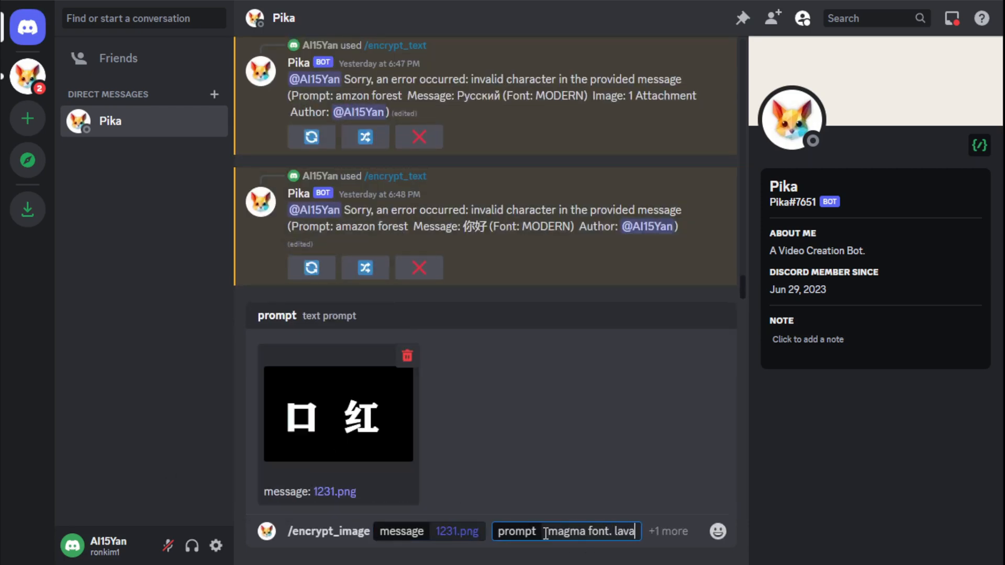
{"action": "type", "text": ". lipstick -w 2"}
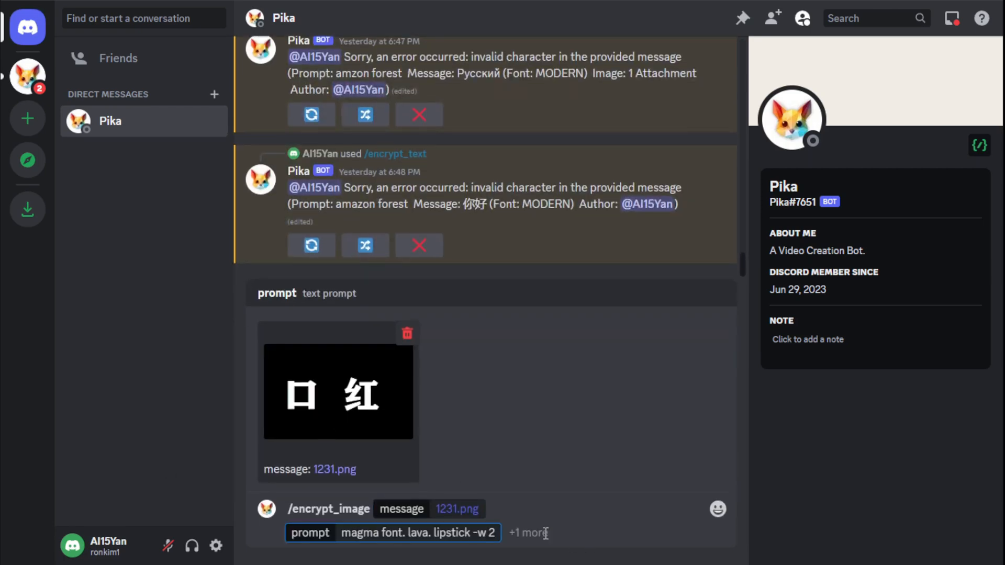
{"action": "type", "text": "-camera zoom out"}
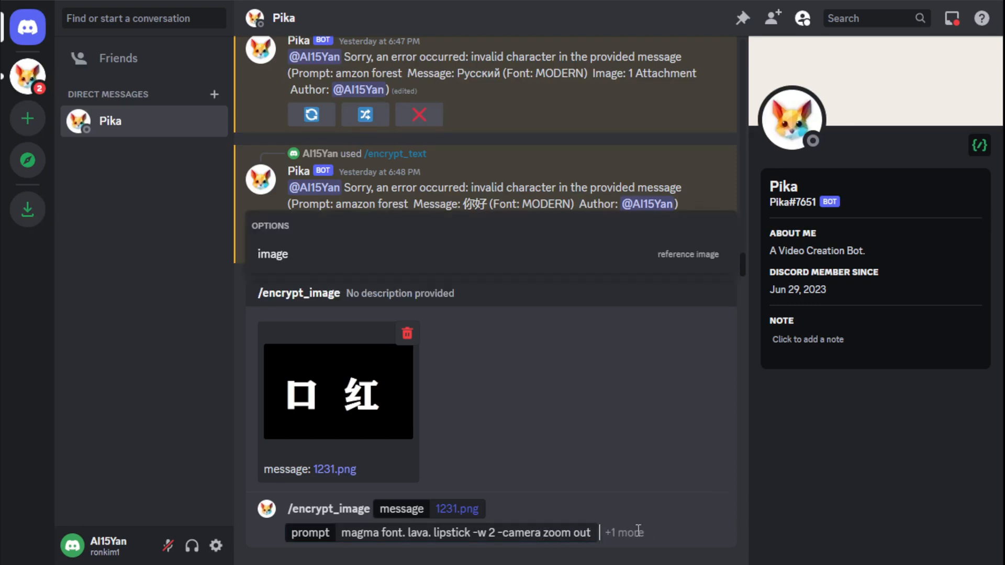